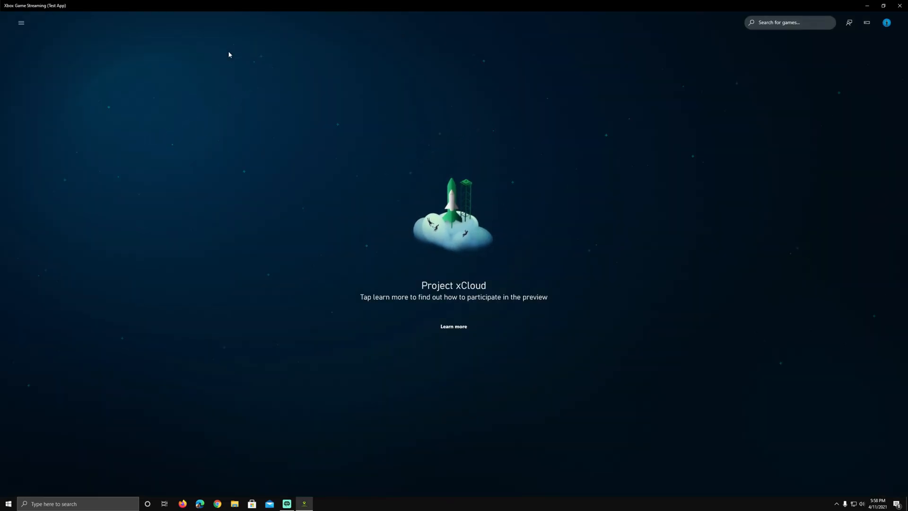
mouse_move(506, 278)
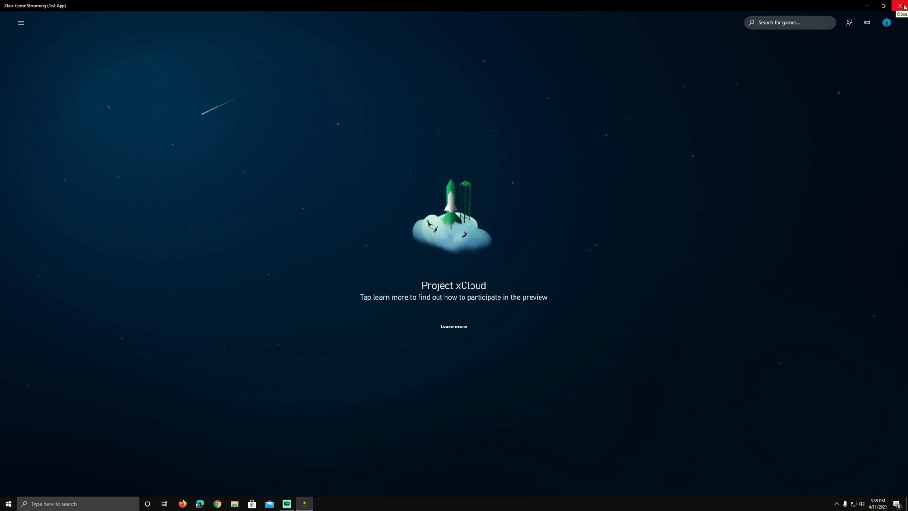
Close the Xbox Game Streaming (Test App) window to return to the Windows desktop.
click(903, 6)
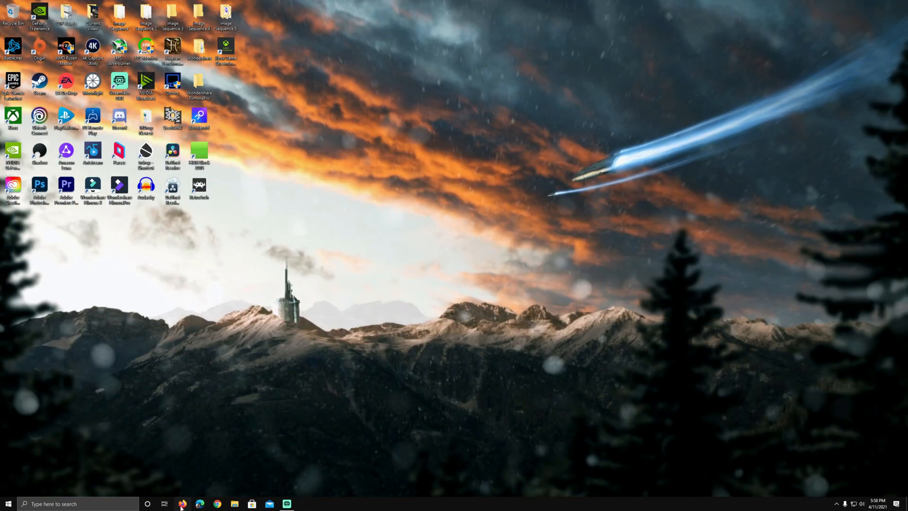
Visit bluestacks.com in Firefox and get the BlueStacks 4 installer, launching the emulator.
click(183, 503)
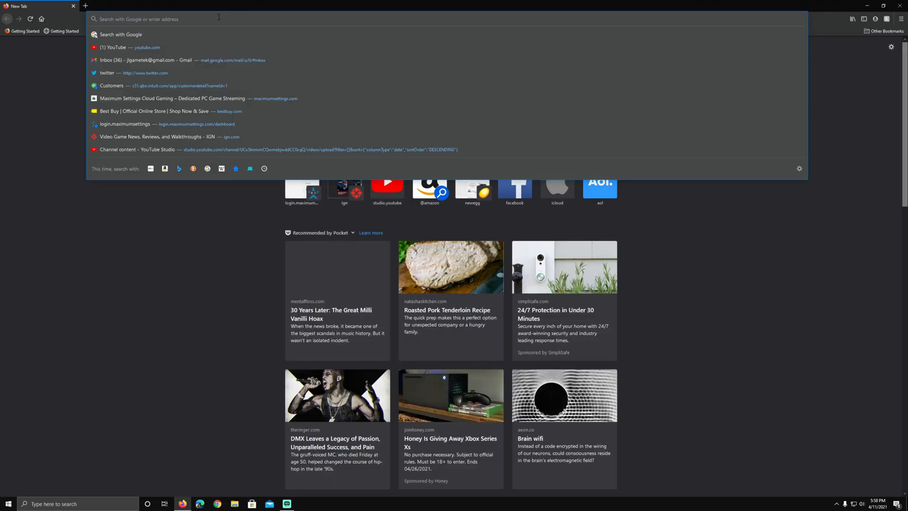
text(www.bluestacks.com)
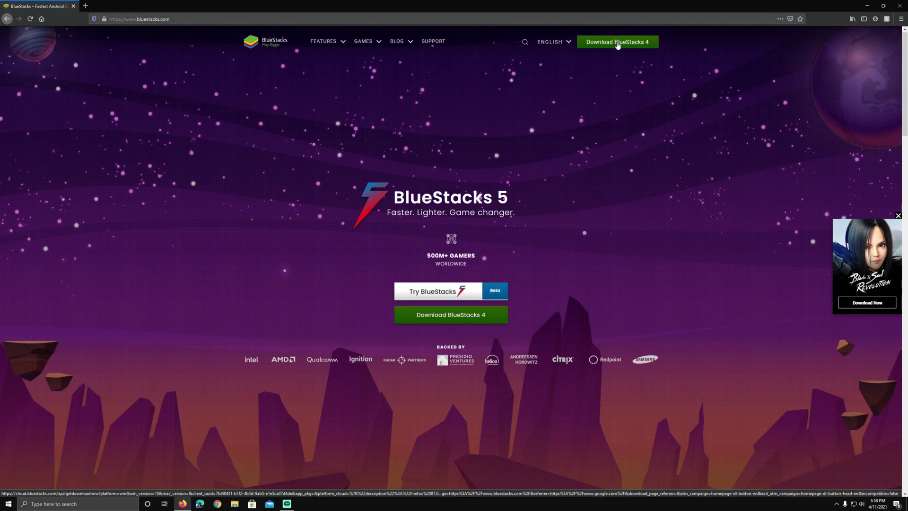
click(618, 42)
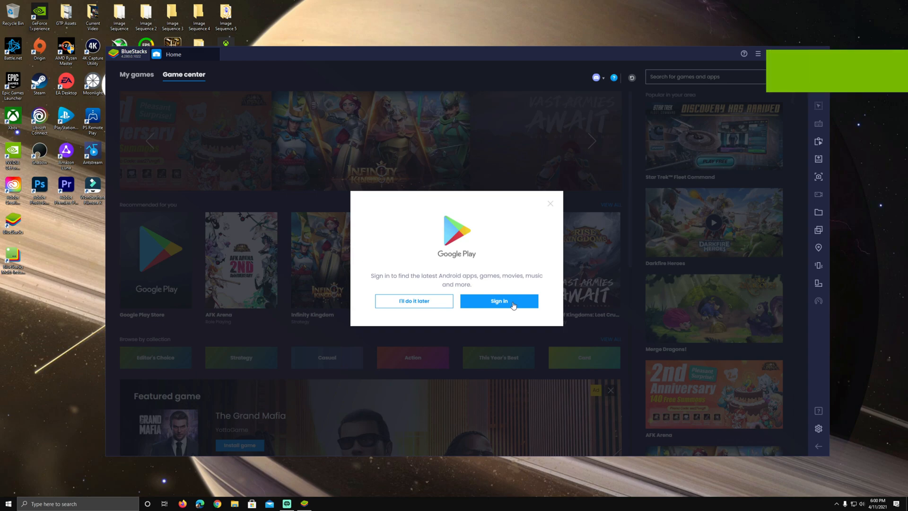
Sign in to Google Play and install the Xbox Game Pass app from its store page.
click(499, 301)
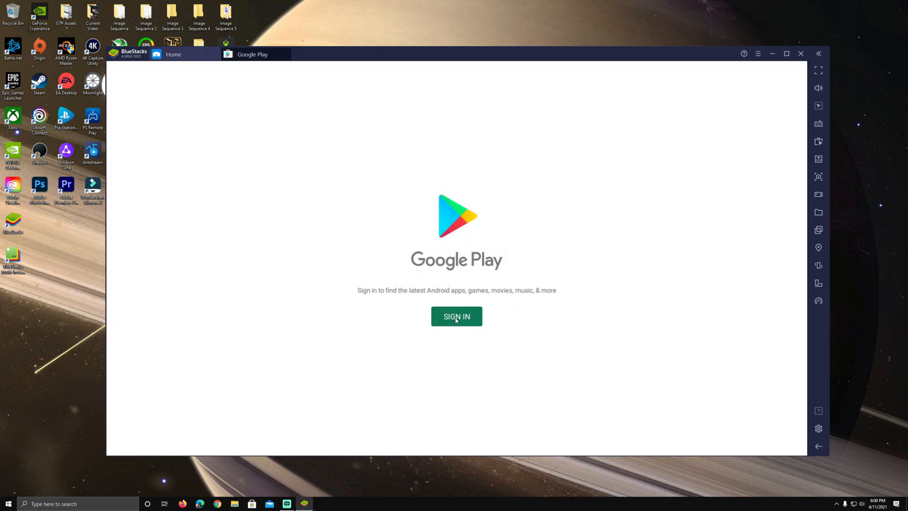
click(456, 316)
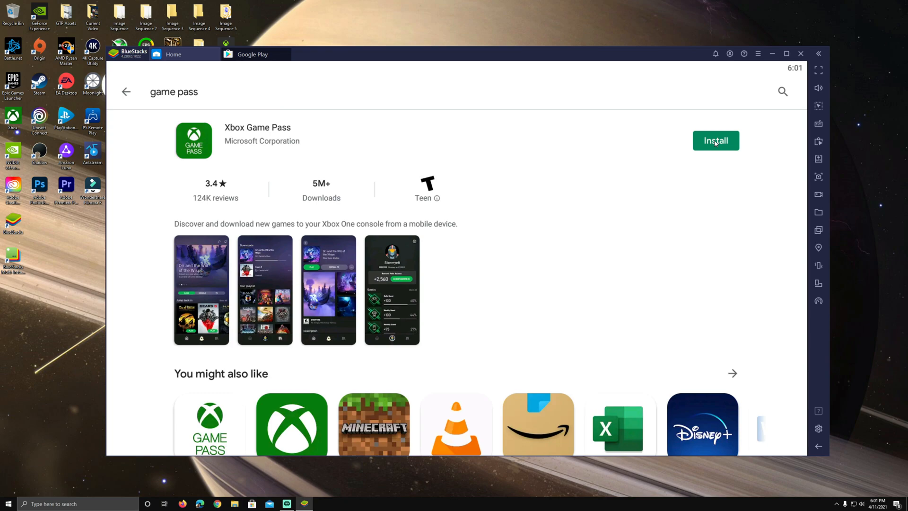
click(716, 140)
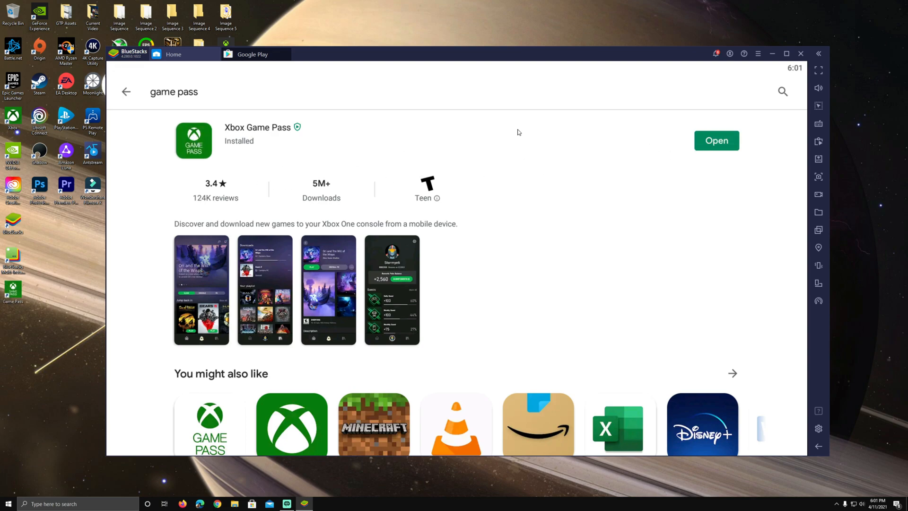
Return to the emulator home, dismiss the games tips and show My games.
click(173, 54)
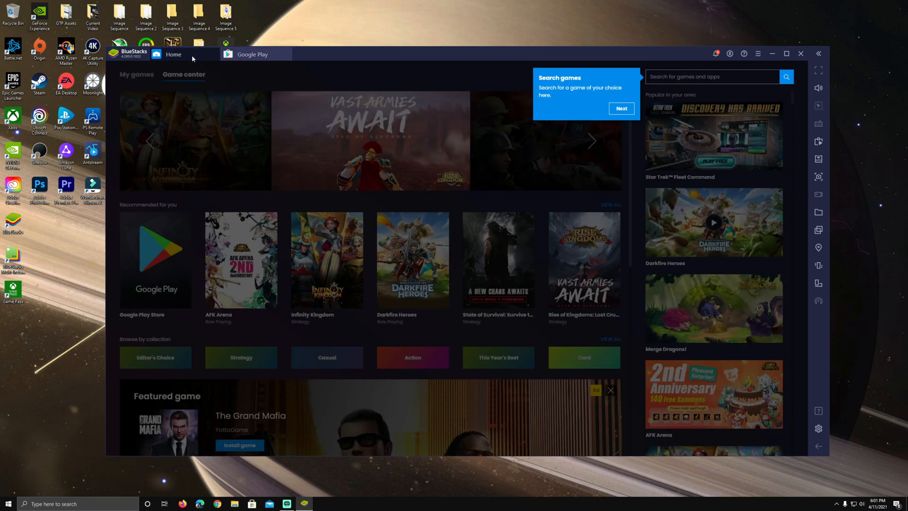
click(622, 108)
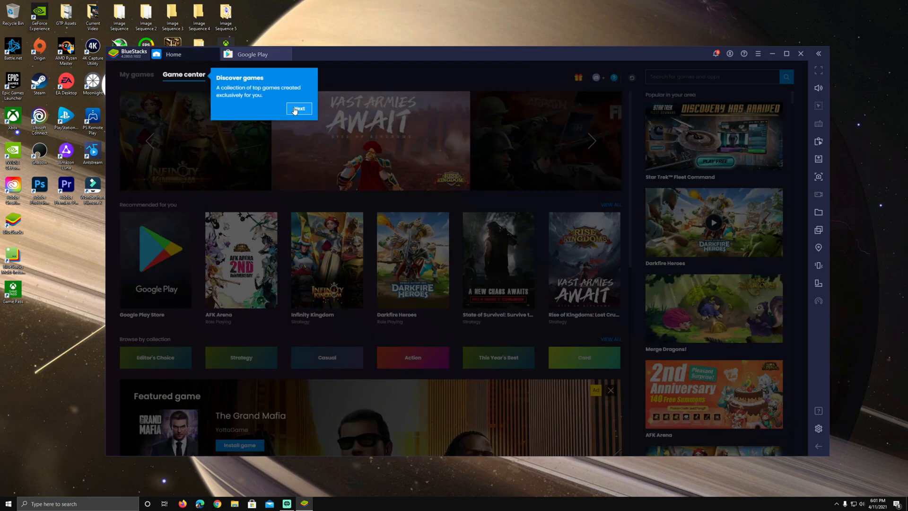
click(299, 108)
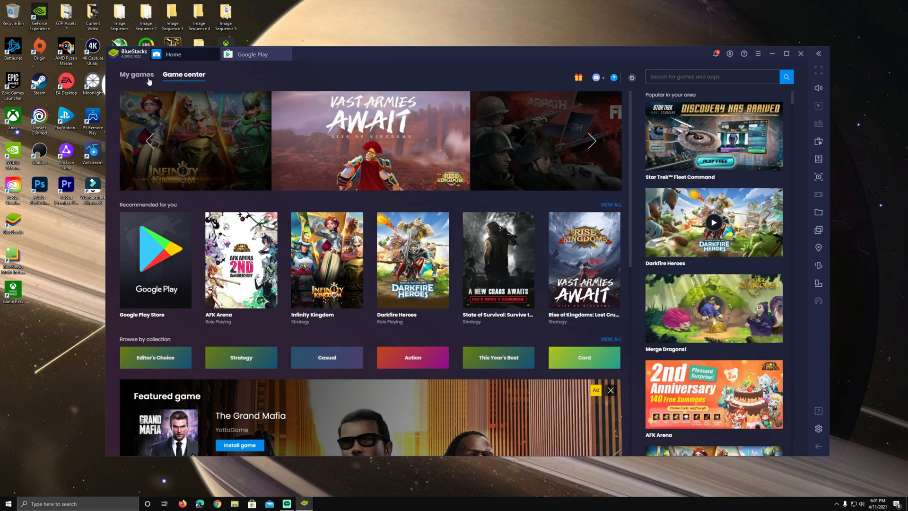
click(137, 74)
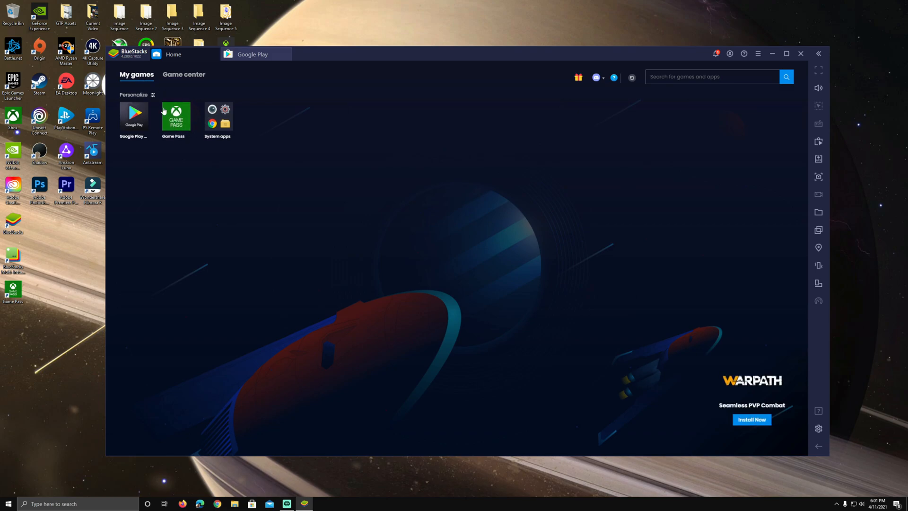
mouse_move(786, 53)
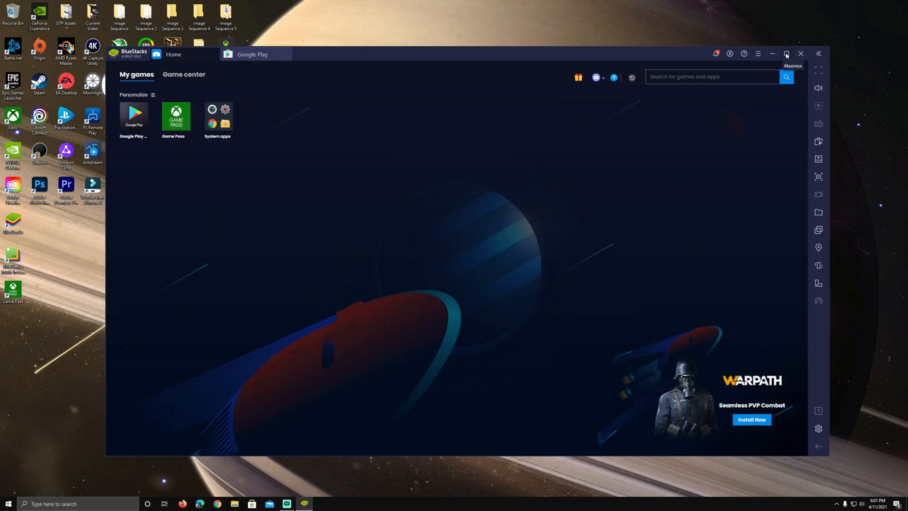
Maximize the emulator window and launch the Game Pass app.
click(786, 53)
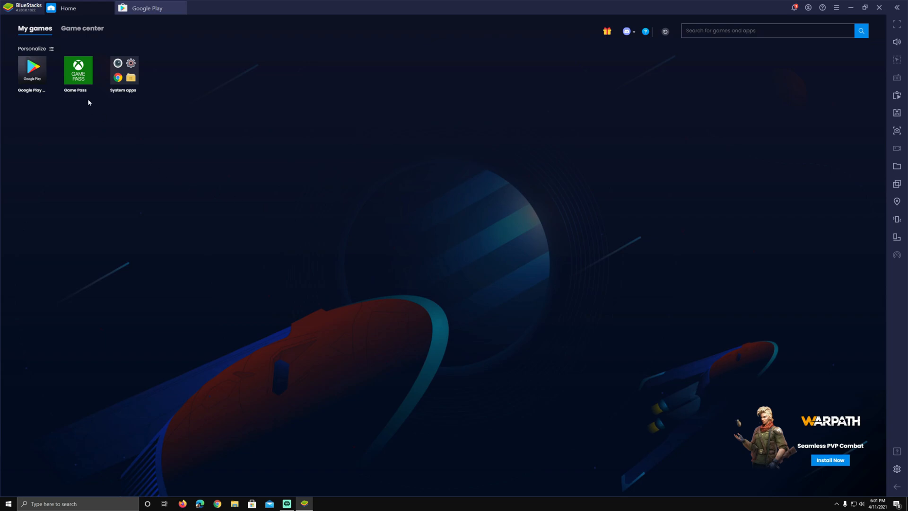
click(78, 71)
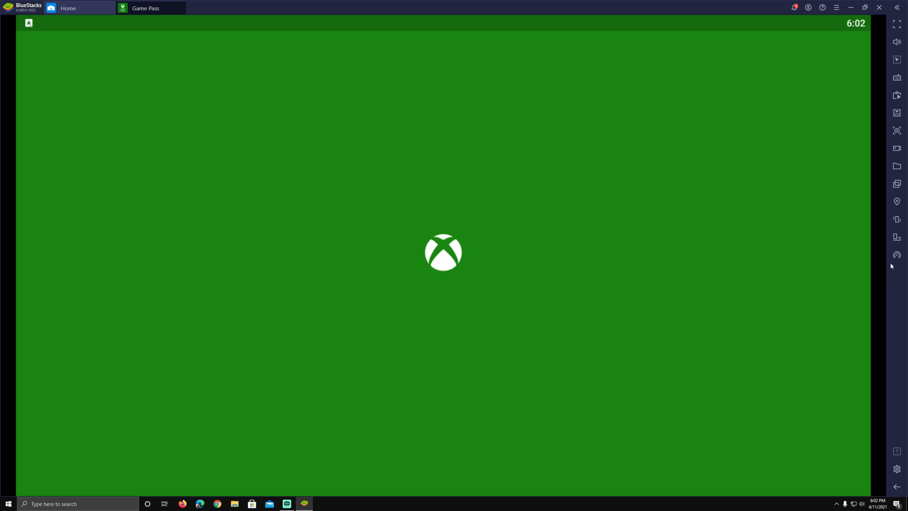
mouse_move(897, 236)
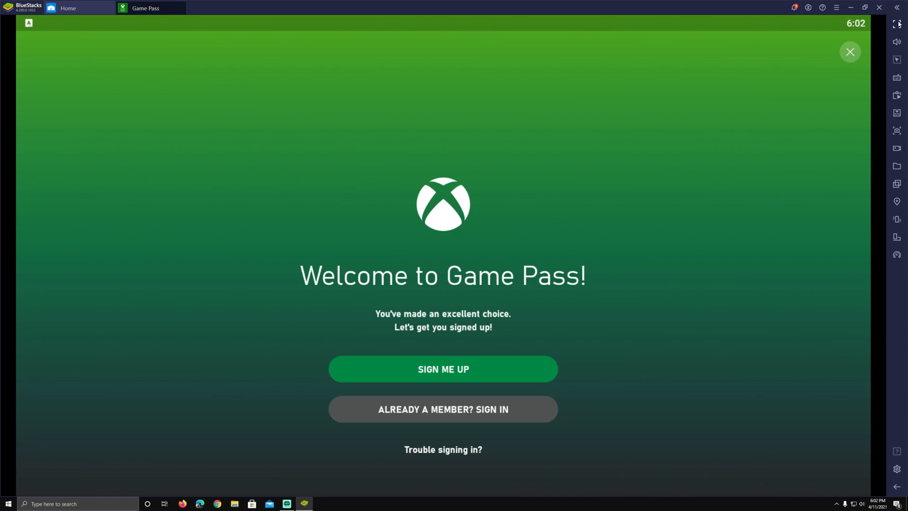
mouse_move(898, 24)
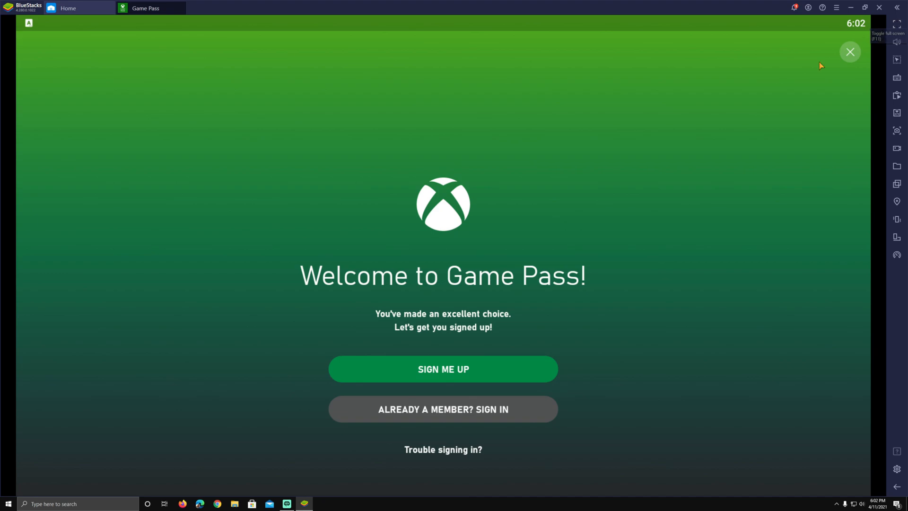
mouse_move(443, 410)
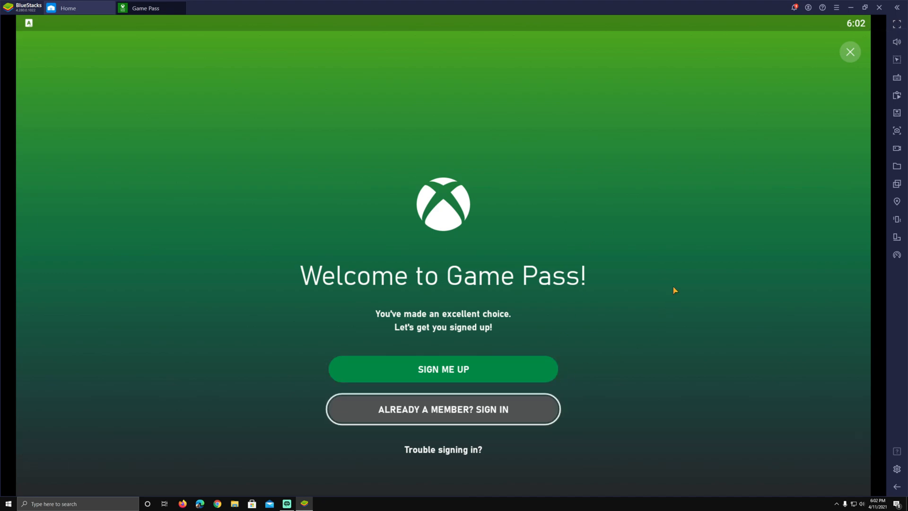
Sign in as an existing Game Pass member and dismiss the Ultimate promo.
click(443, 369)
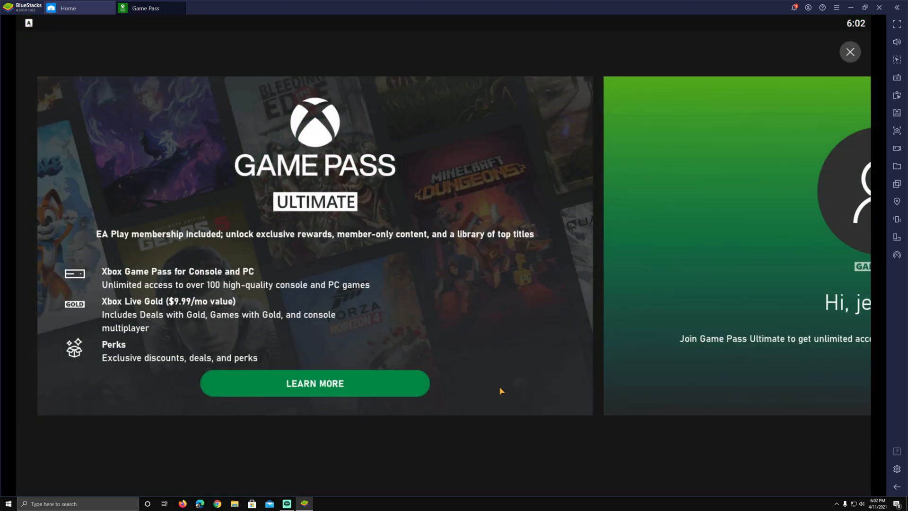
click(850, 51)
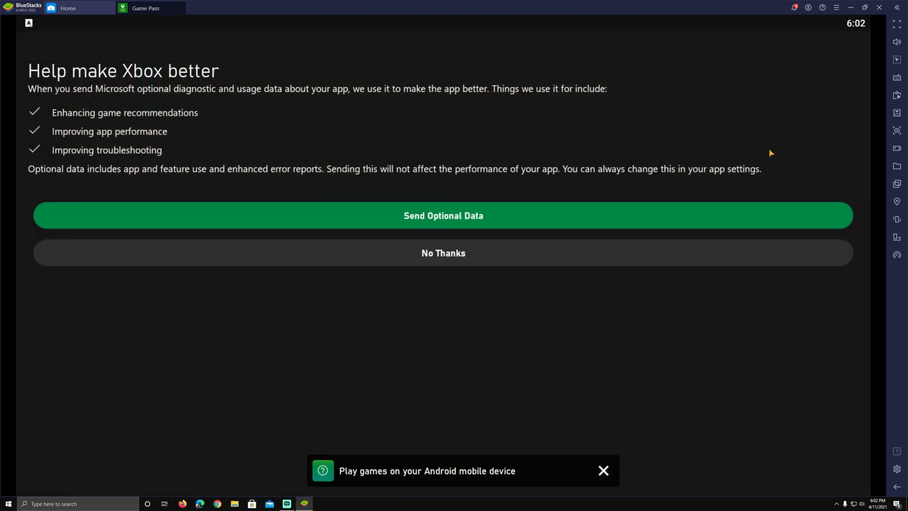
Answer the optional data prompt, then stream and play Outriders from the cloud until choosing to quit.
click(443, 252)
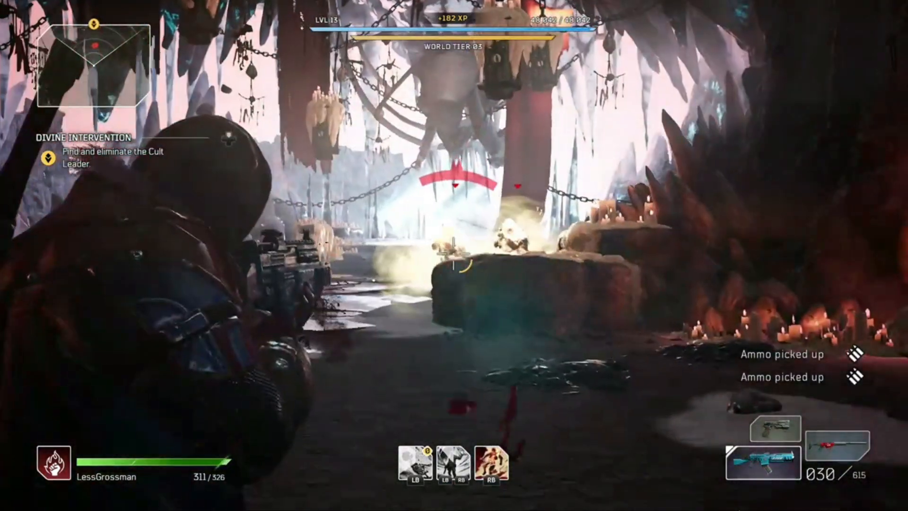
click(454, 256)
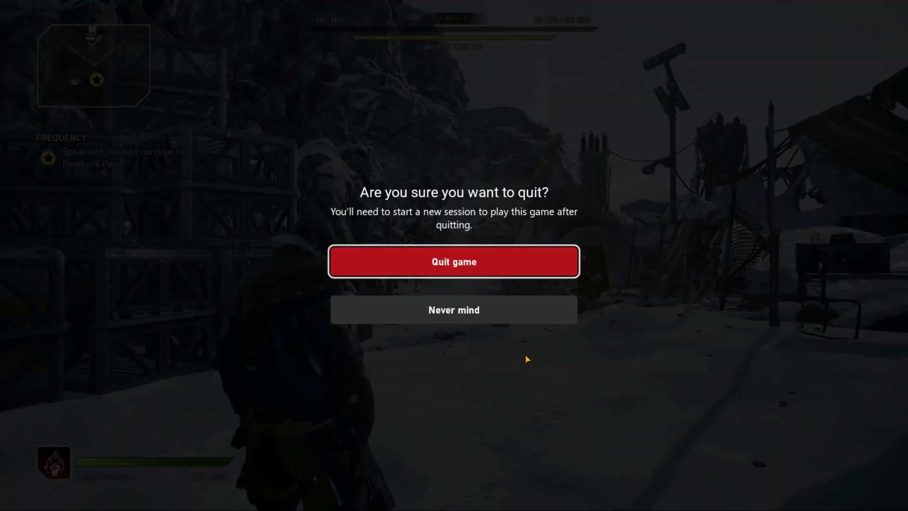
Confirm quitting the streamed game and dismiss the play experience survey, returning to the catalogue.
click(453, 261)
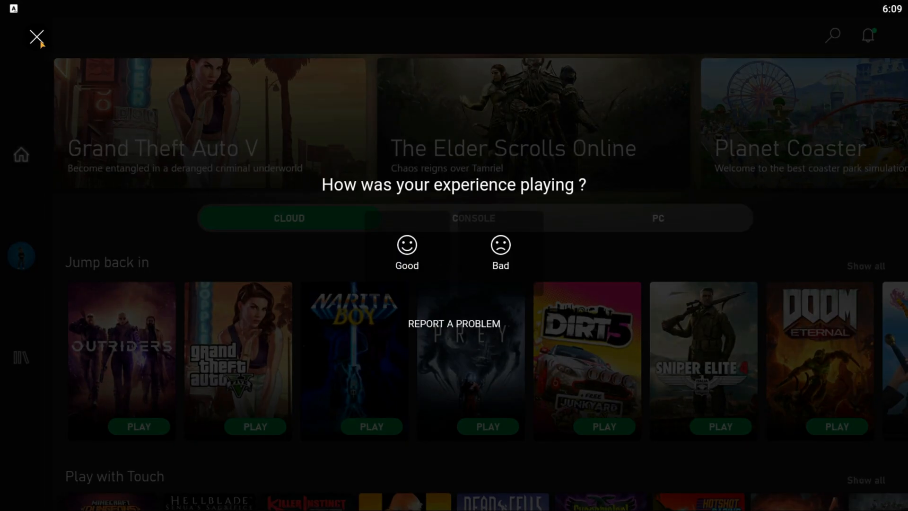
click(37, 37)
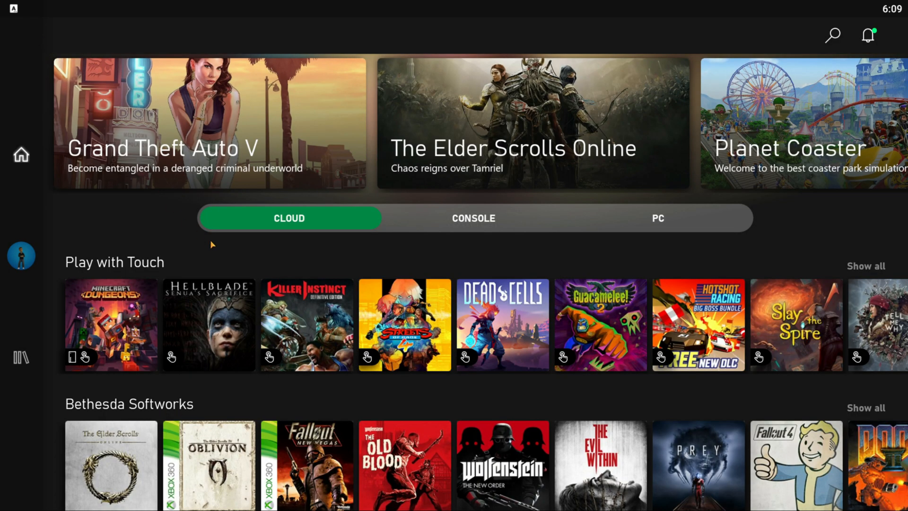